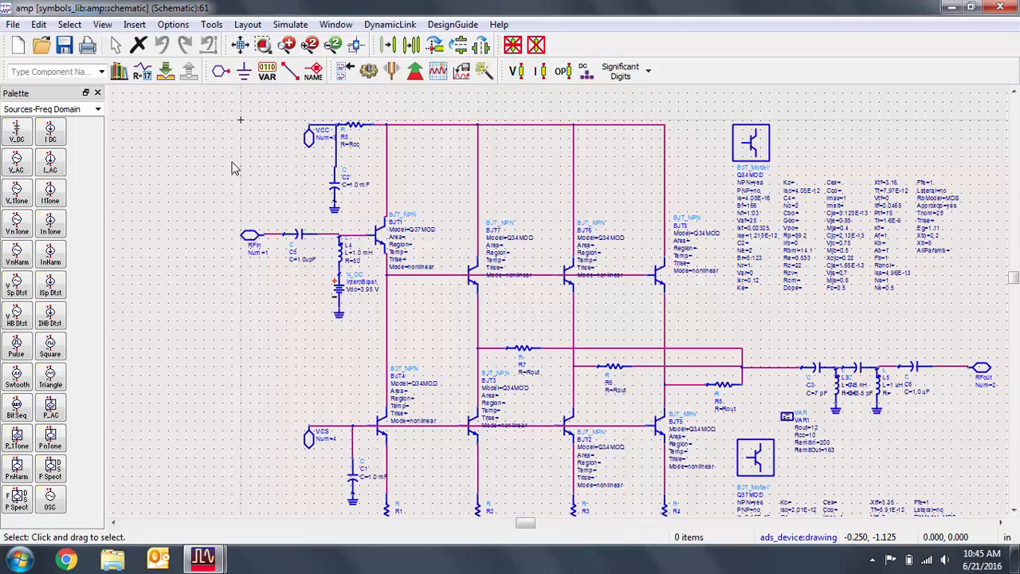
Create a new symbol view for cell amp and auto-generate it from the schematic's pins.
click(336, 24)
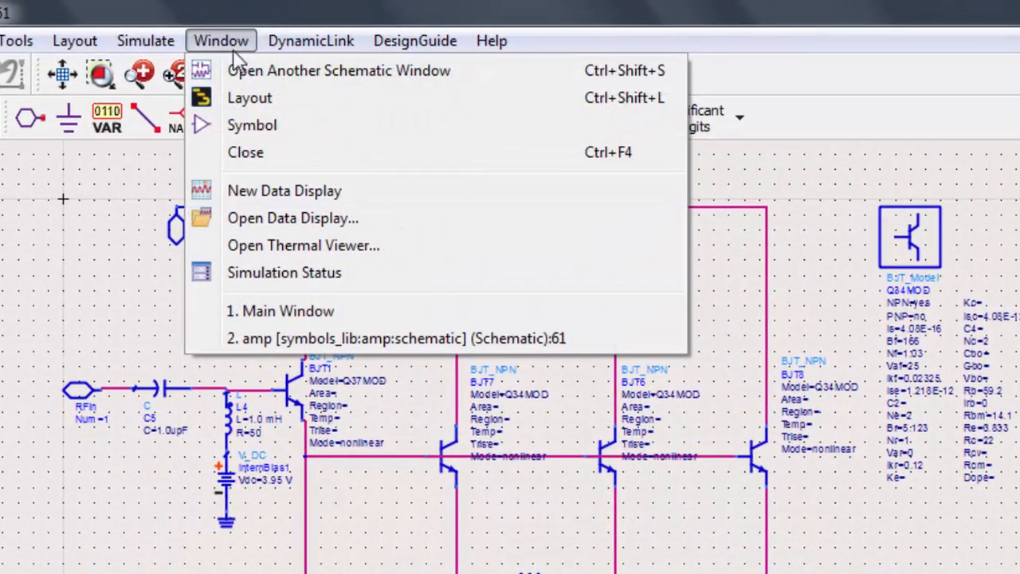
click(251, 124)
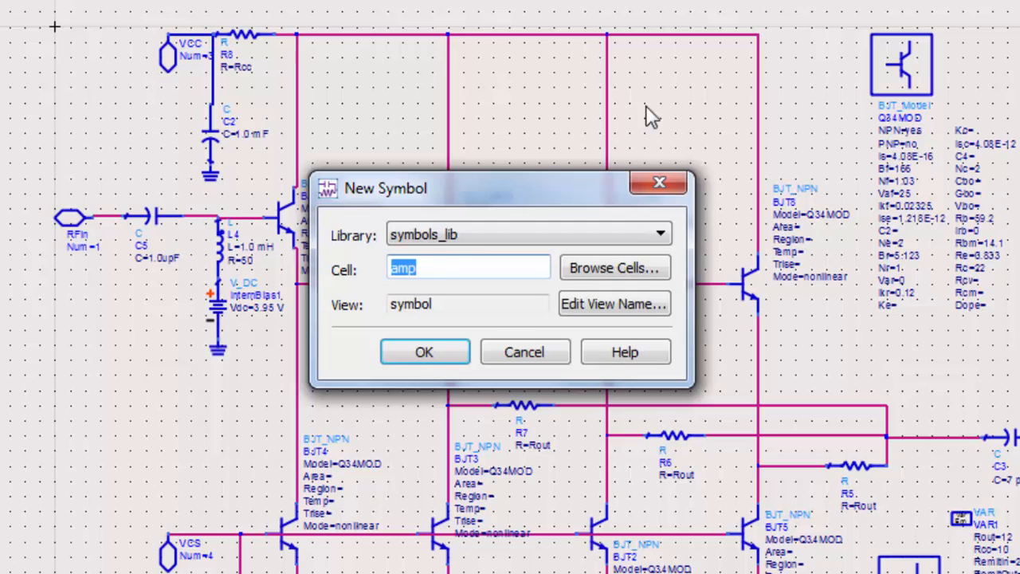
click(424, 351)
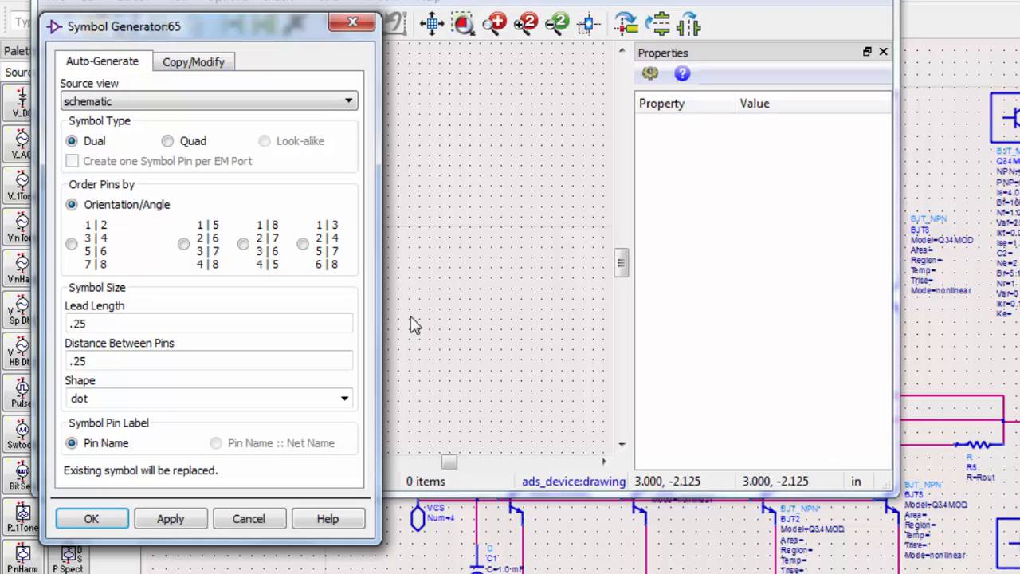
mouse_move(422, 323)
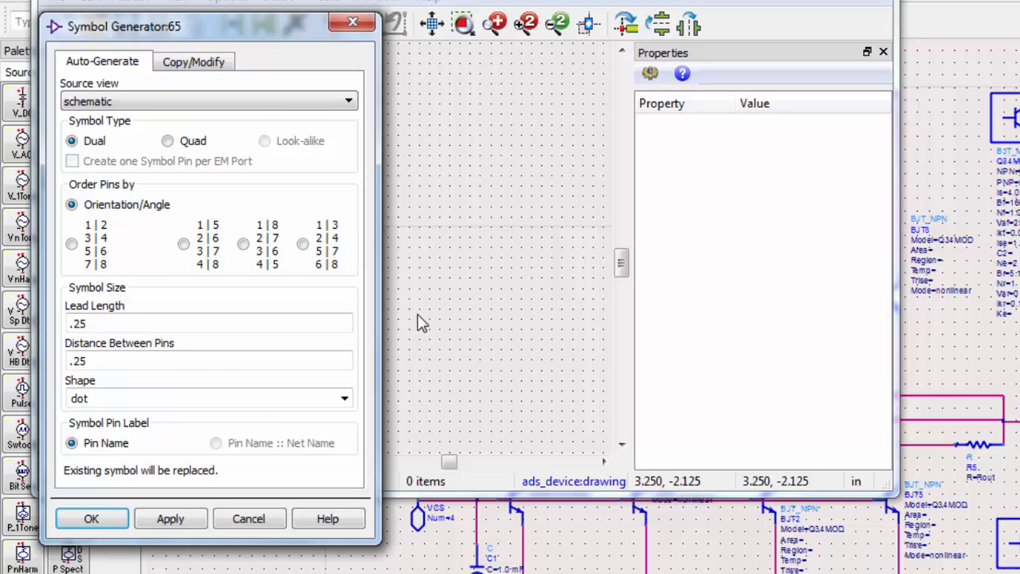
click(91, 517)
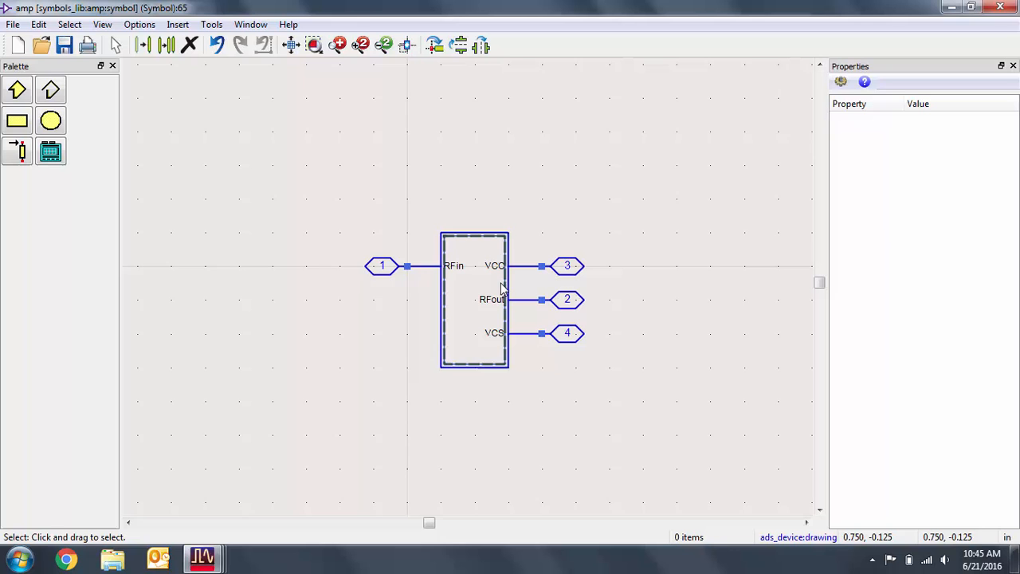
Delete the auto-generated symbol box and bring up the Grid/Snap preferences.
click(314, 193)
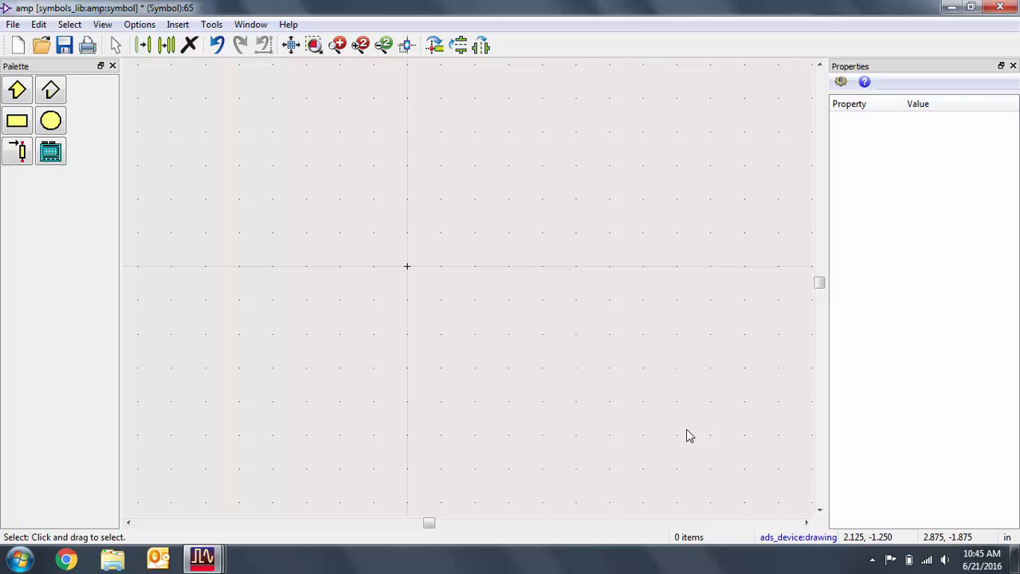
mouse_move(706, 440)
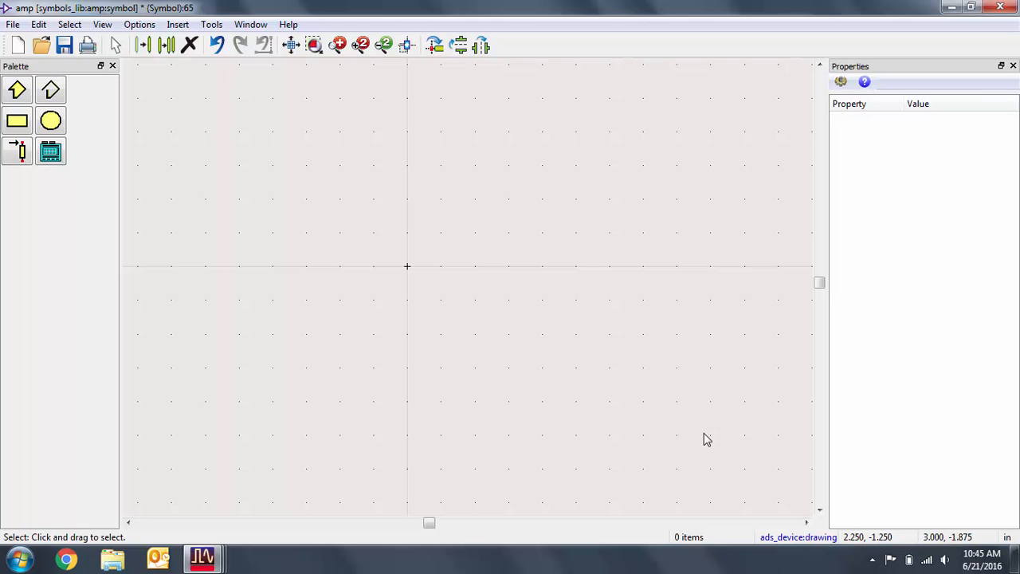
click(139, 24)
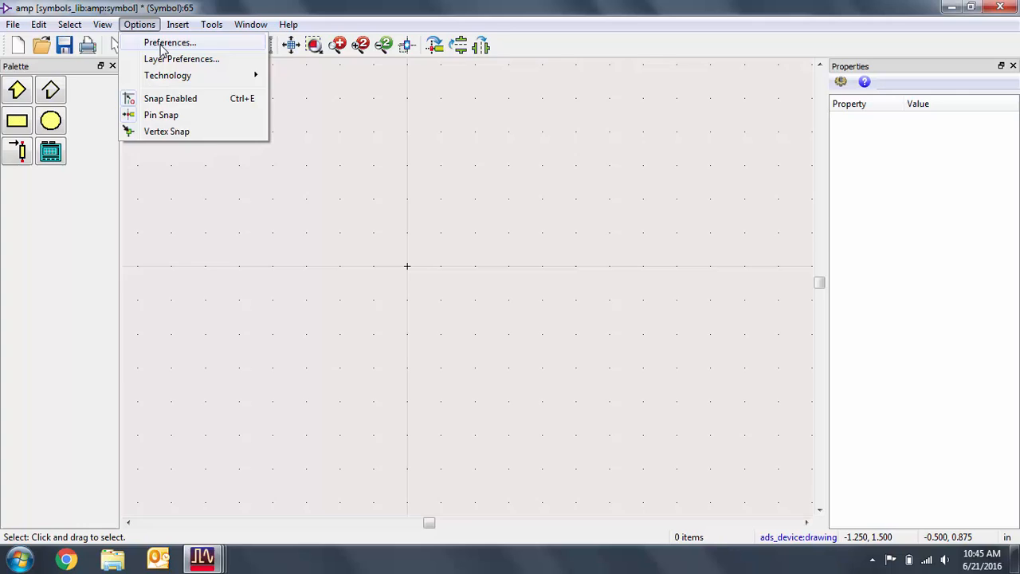
click(169, 43)
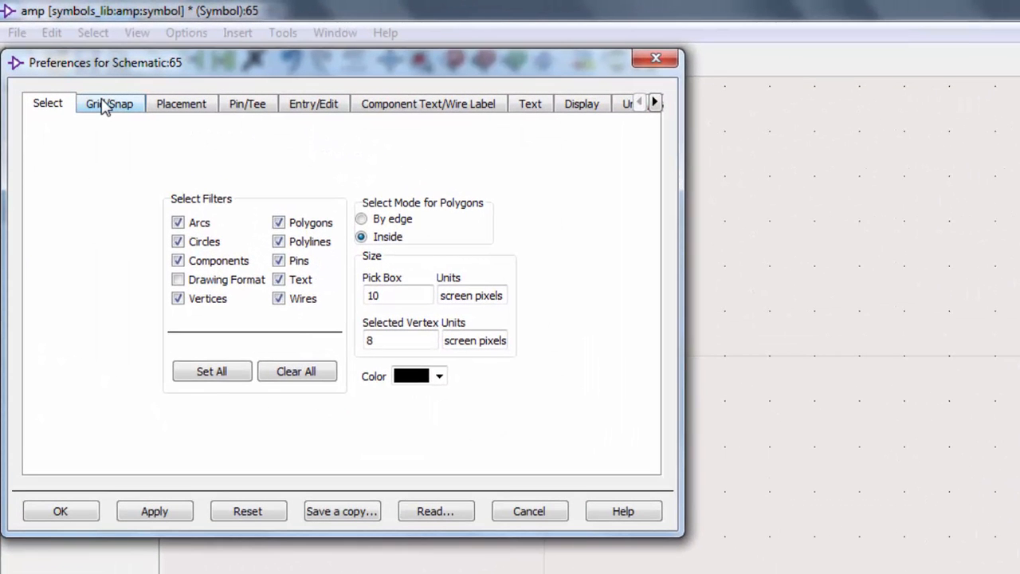
click(109, 104)
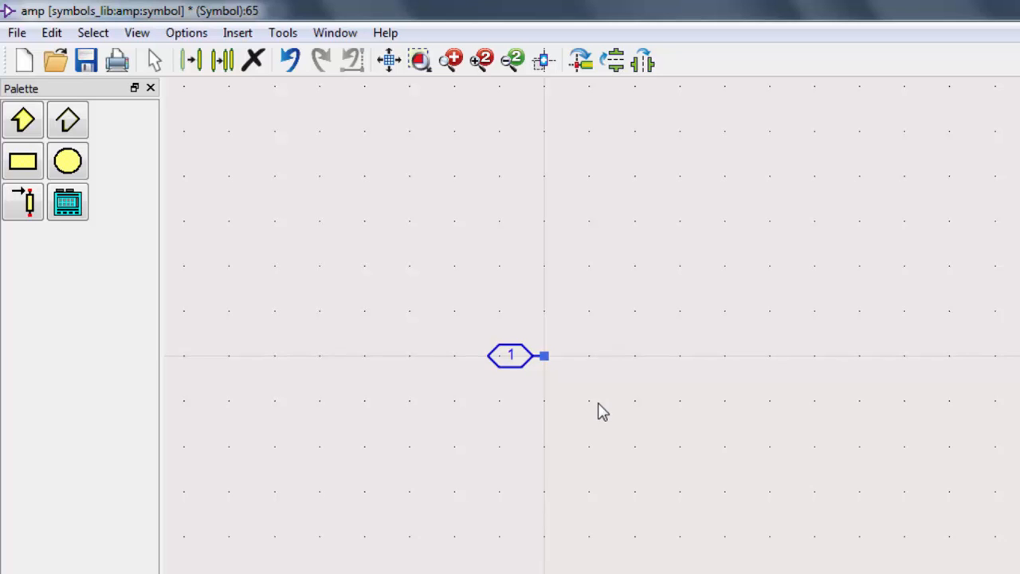
mouse_move(94, 167)
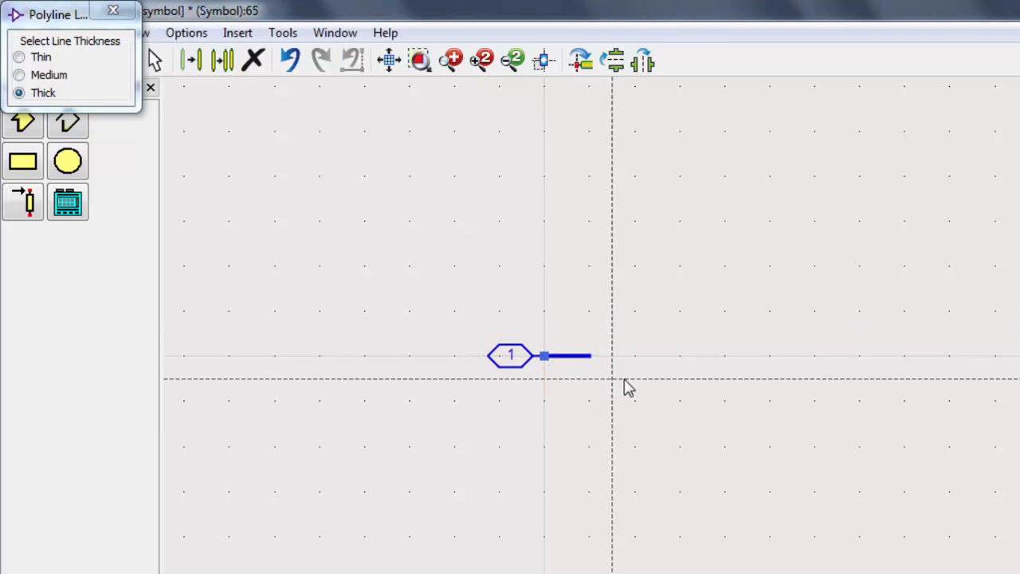
mouse_move(635, 393)
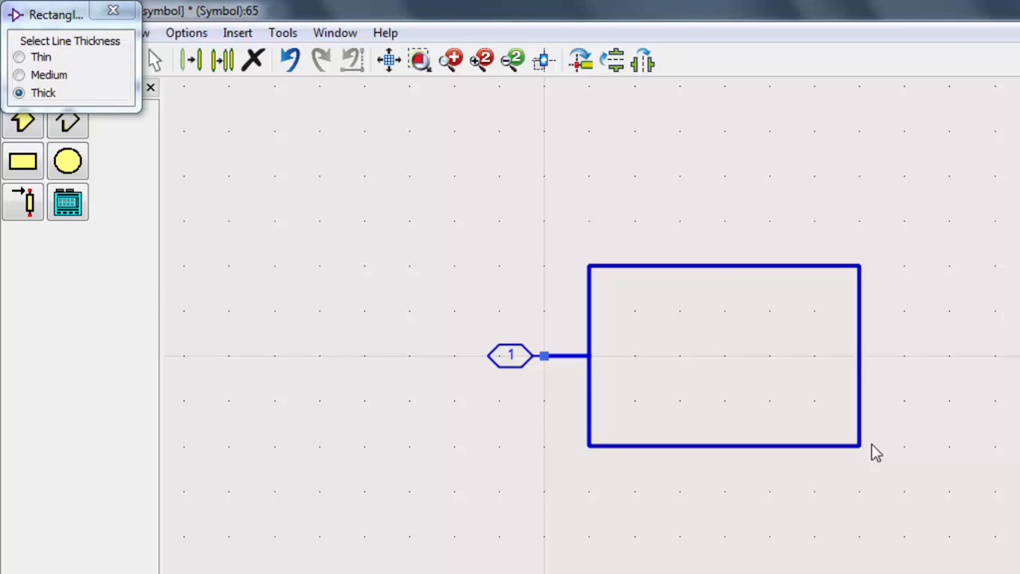
Draw a thick polygon triangle inside the rectangle body, then start inserting a power pin.
click(20, 57)
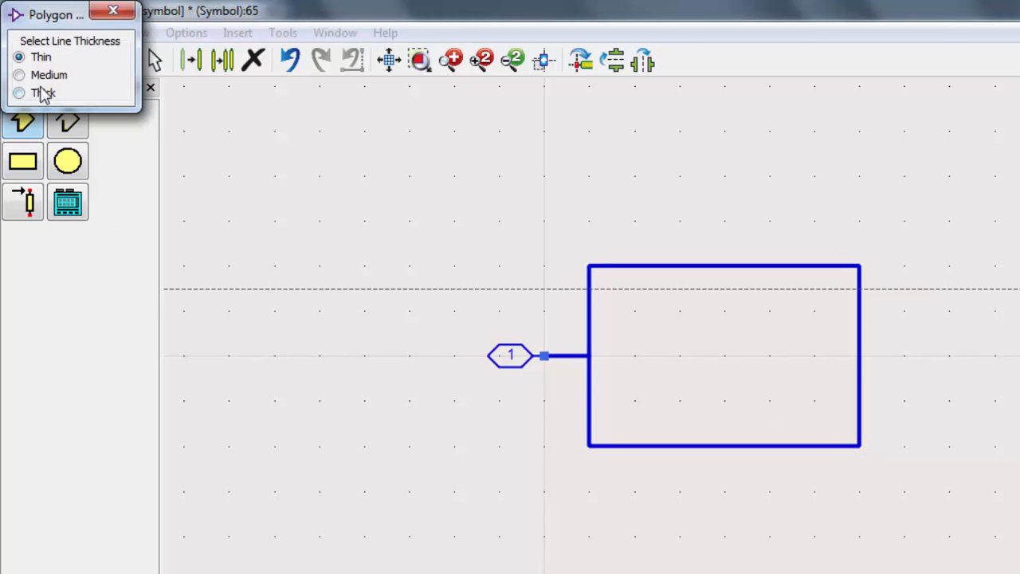
click(20, 92)
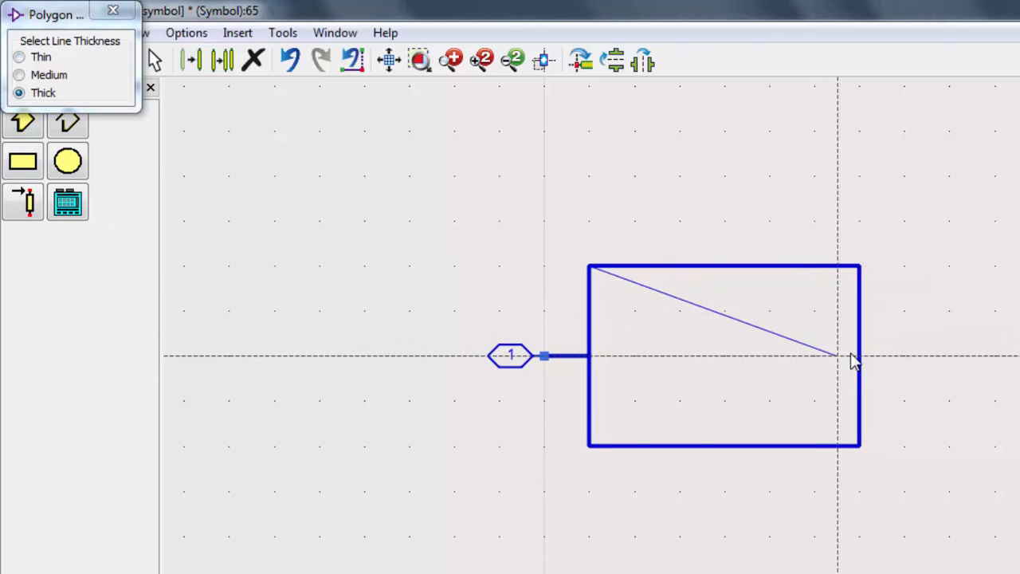
drag(852, 356, 590, 446)
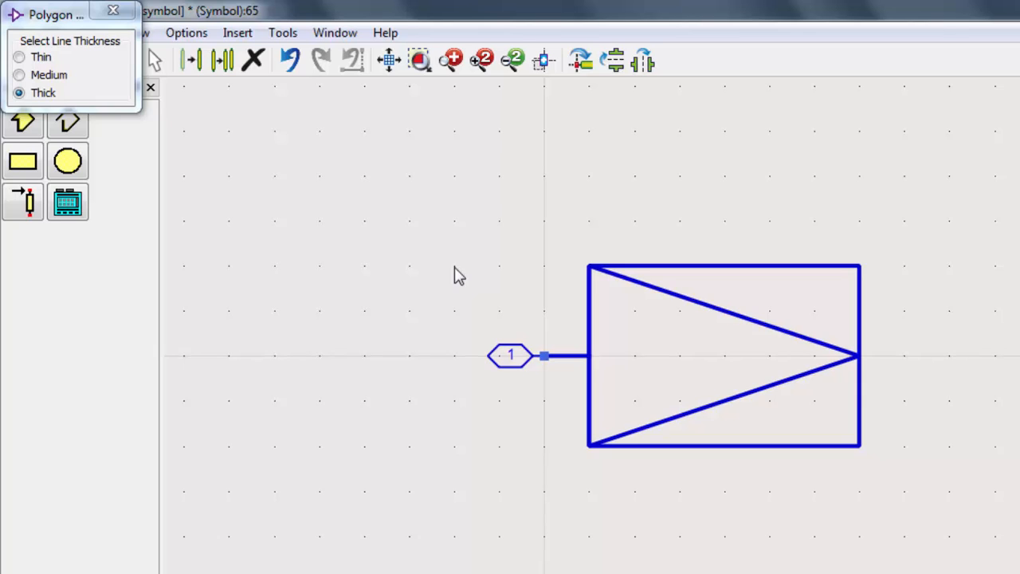
mouse_move(282, 32)
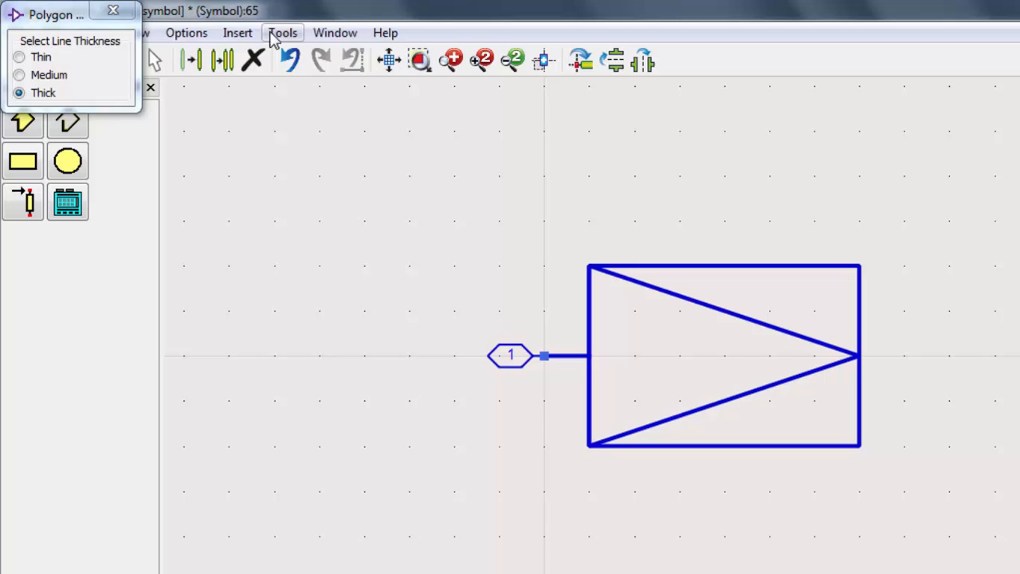
click(238, 33)
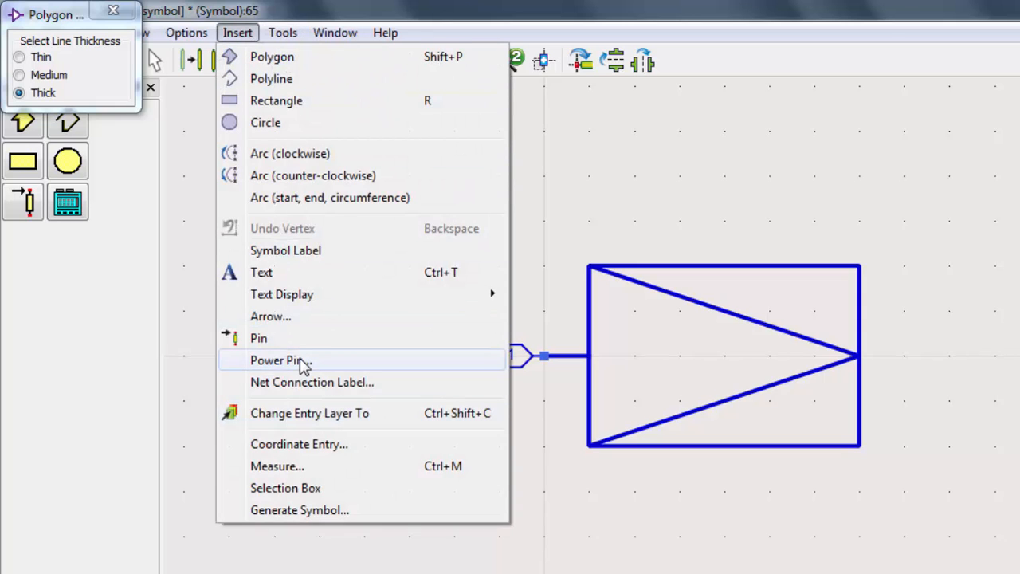
click(275, 360)
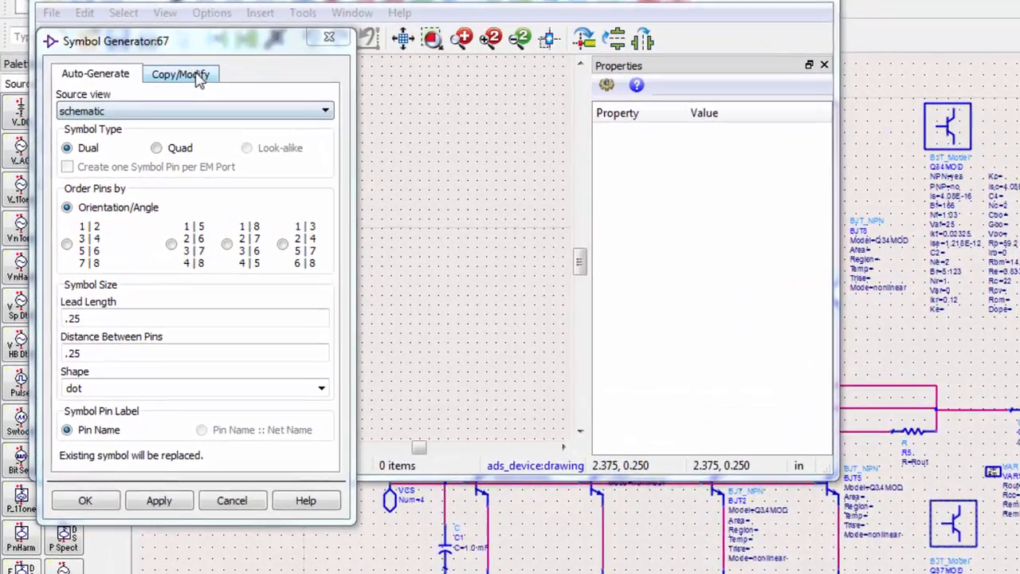
Copy the standard Amp symbol from the System-Amps & Mixers category via Copy/Modify.
click(180, 74)
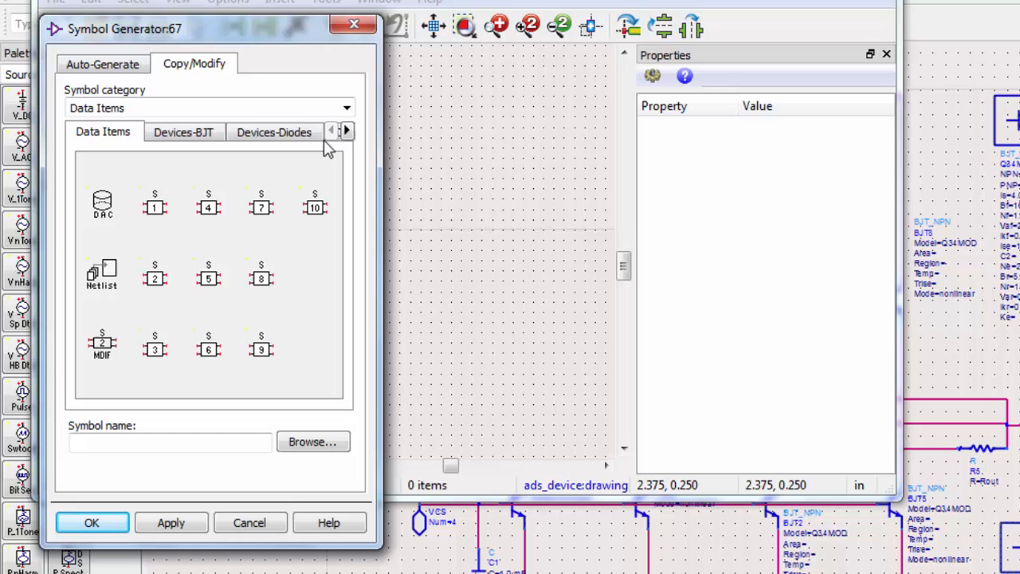
click(346, 108)
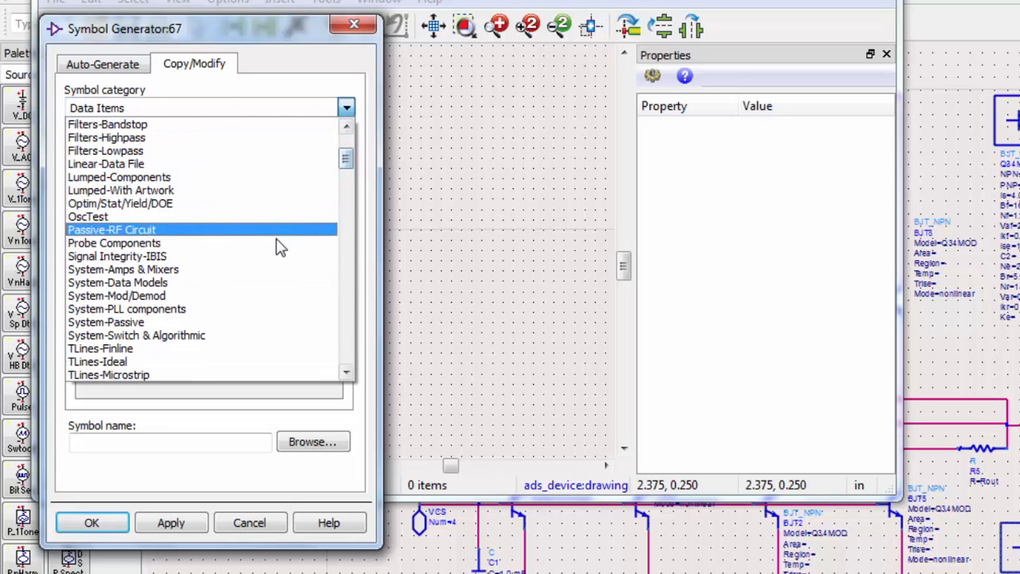
click(122, 269)
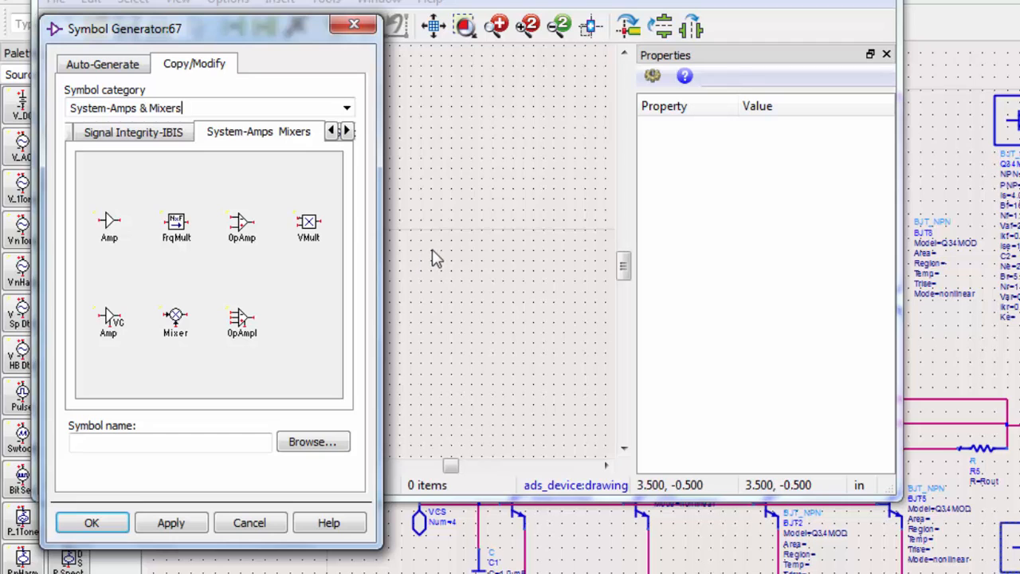
click(109, 227)
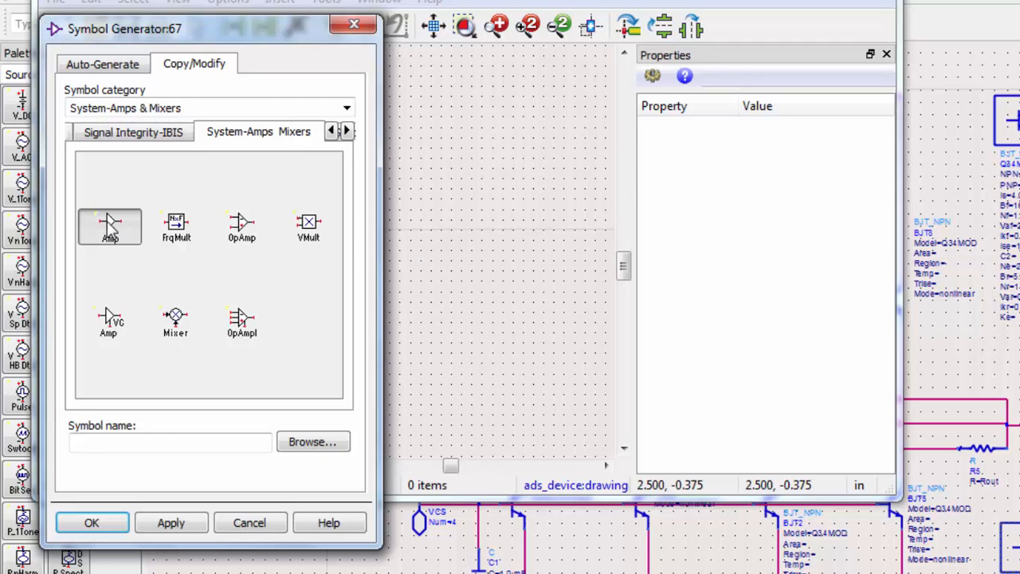
click(91, 522)
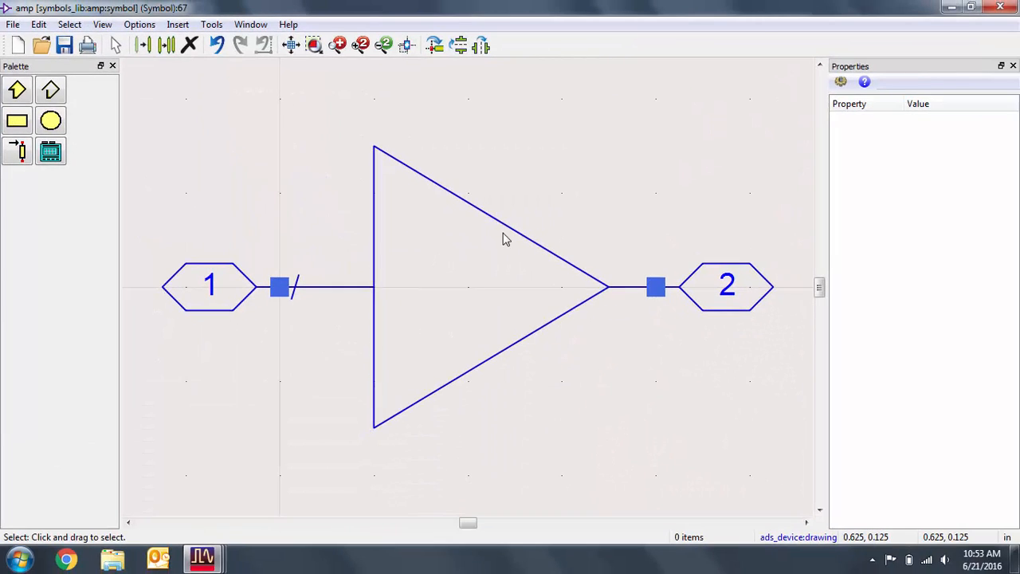
mouse_move(421, 233)
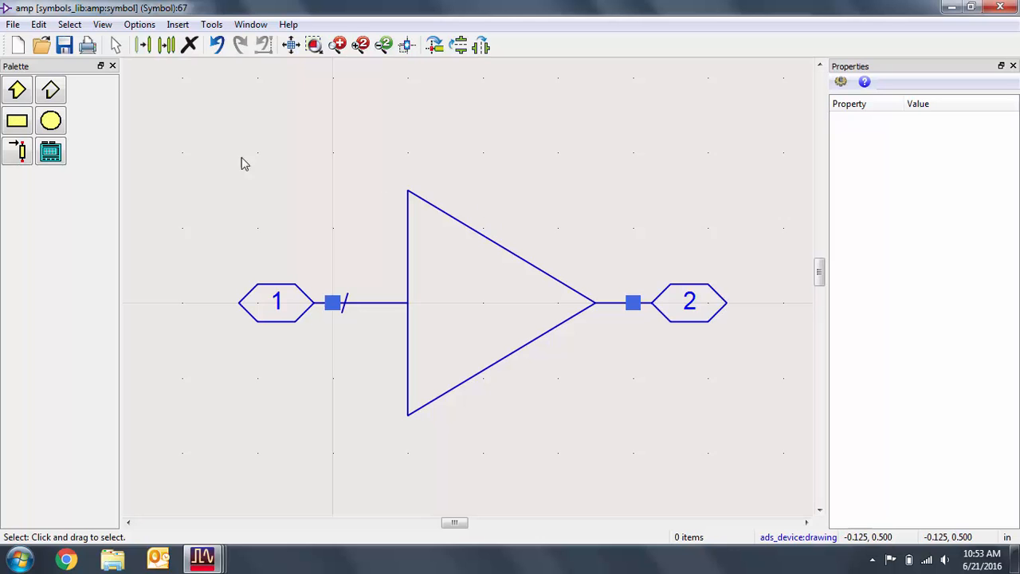
Place pins 3 and 4 at the triangle's top and bottom vertices.
click(408, 192)
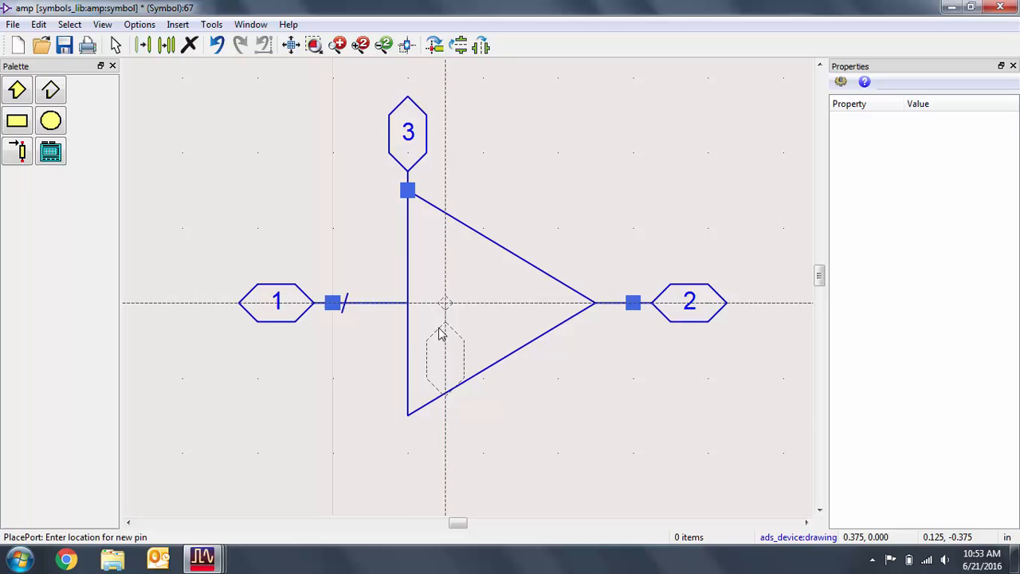
click(407, 412)
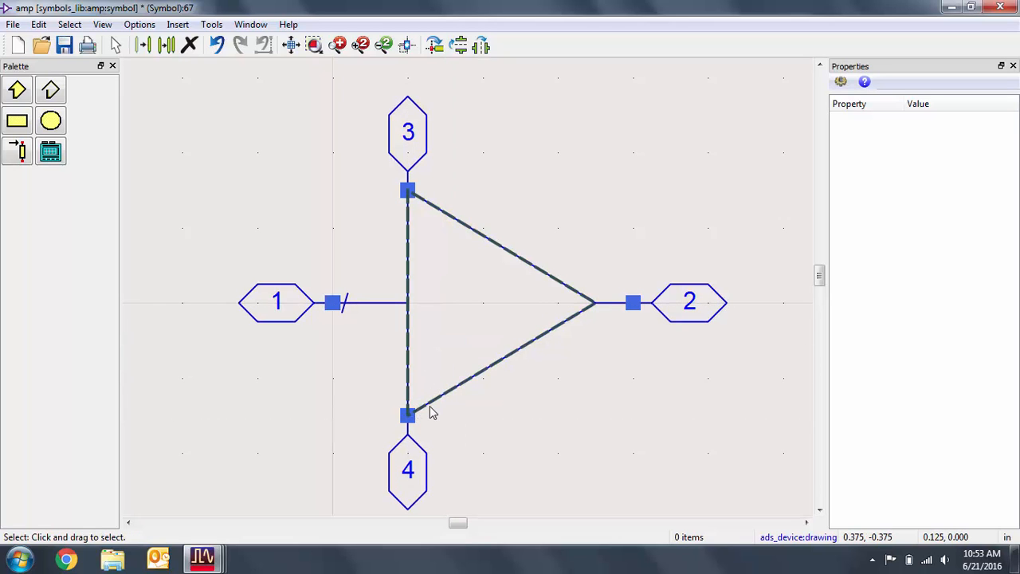
mouse_move(458, 387)
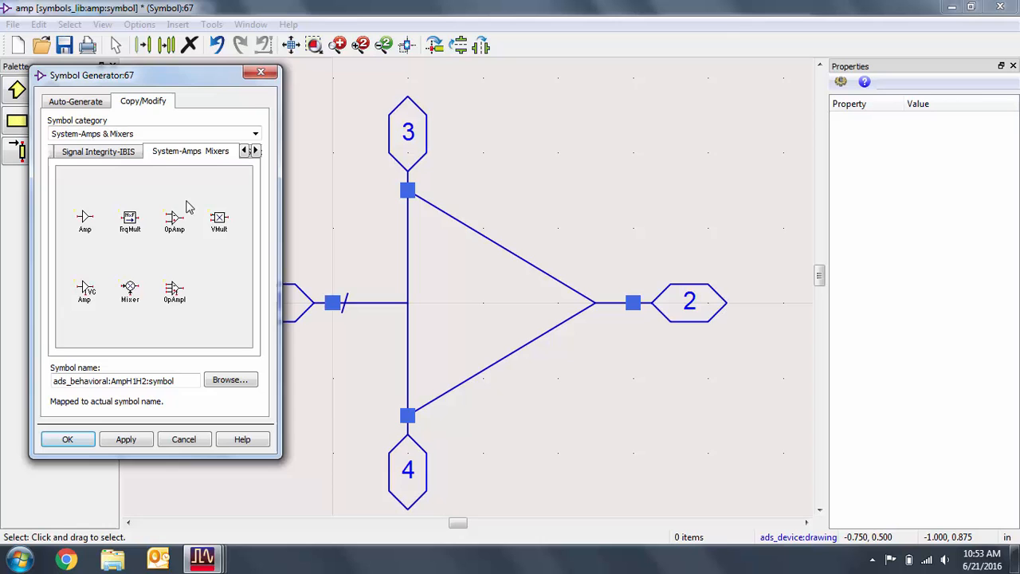
click(75, 101)
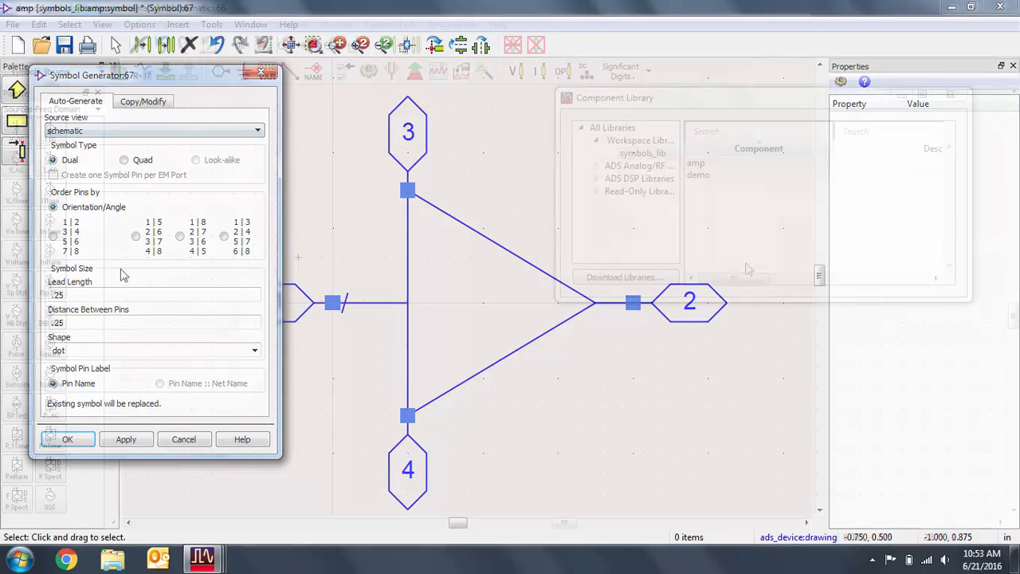
click(67, 439)
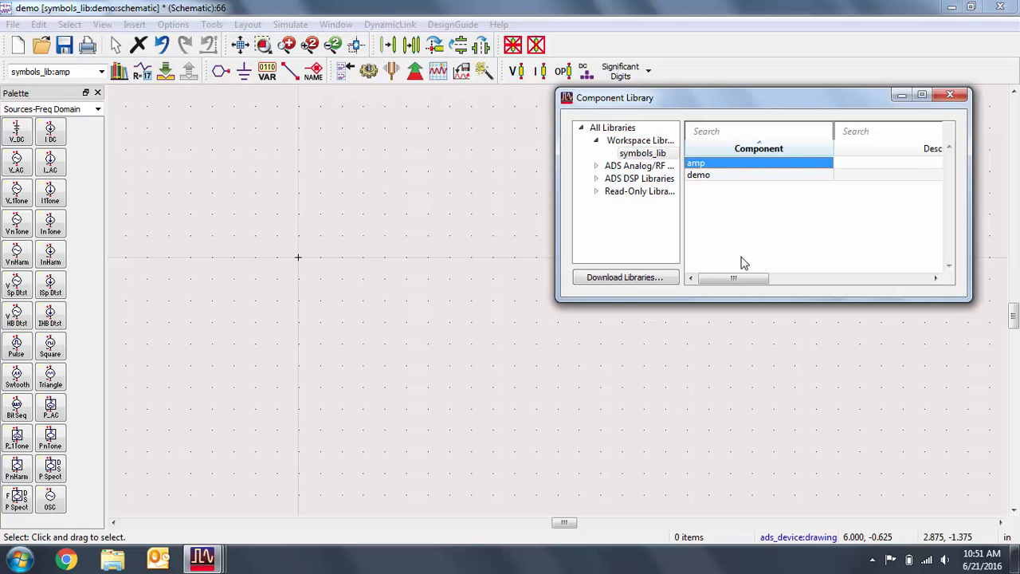
Place one amp instance from the Component Library onto the demo schematic.
double_click(695, 162)
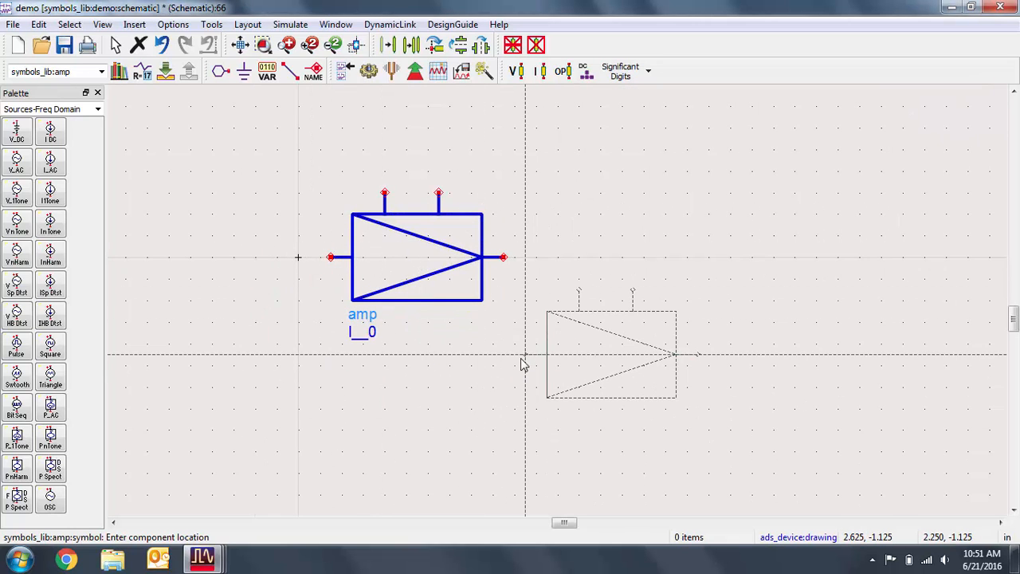
key(Escape)
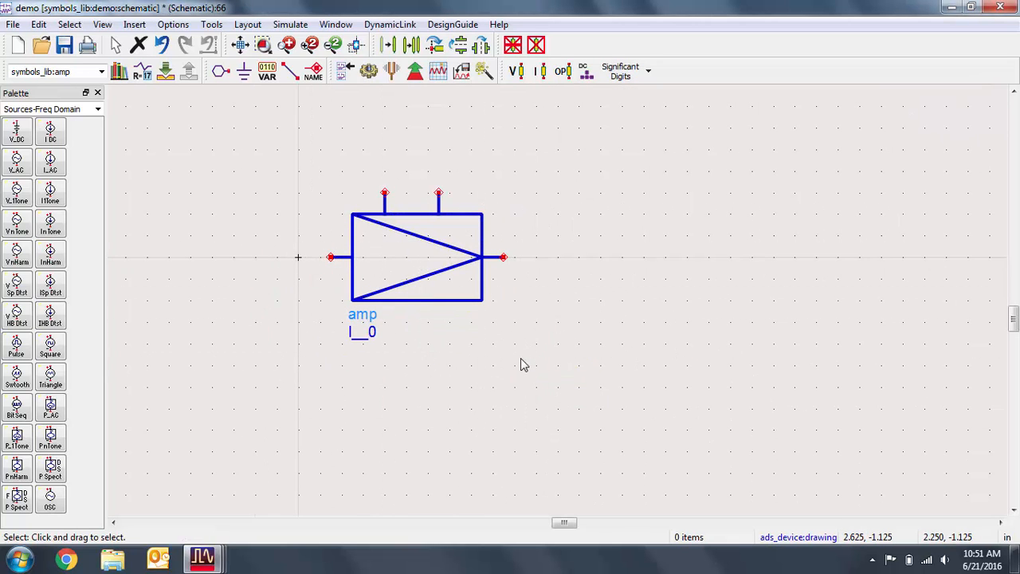